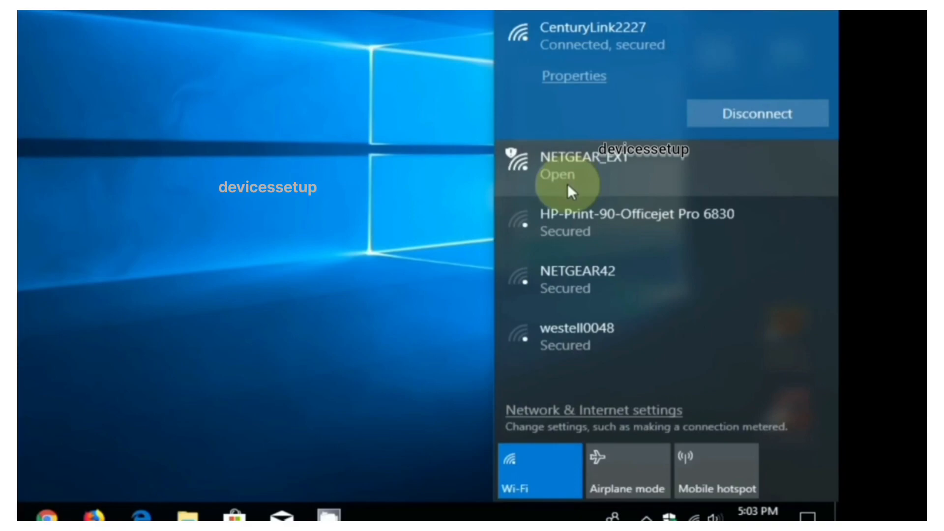
Connect to the open NETGEAR_EXT network from the taskbar Wi-Fi list
{"action": "left_click", "coordinate": [584, 162]}
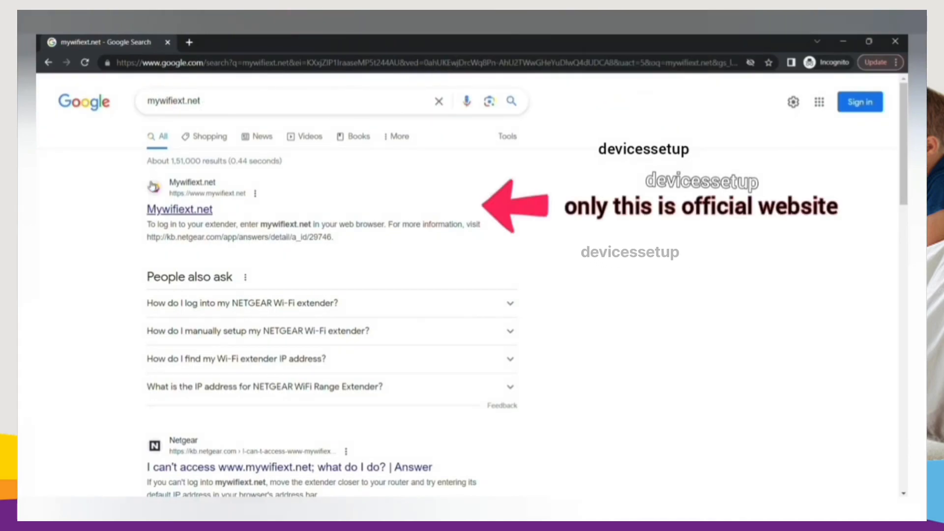
Go to the official Mywifiext.net result for the mywifiext.net search
{"action": "double_click", "coordinate": [179, 209]}
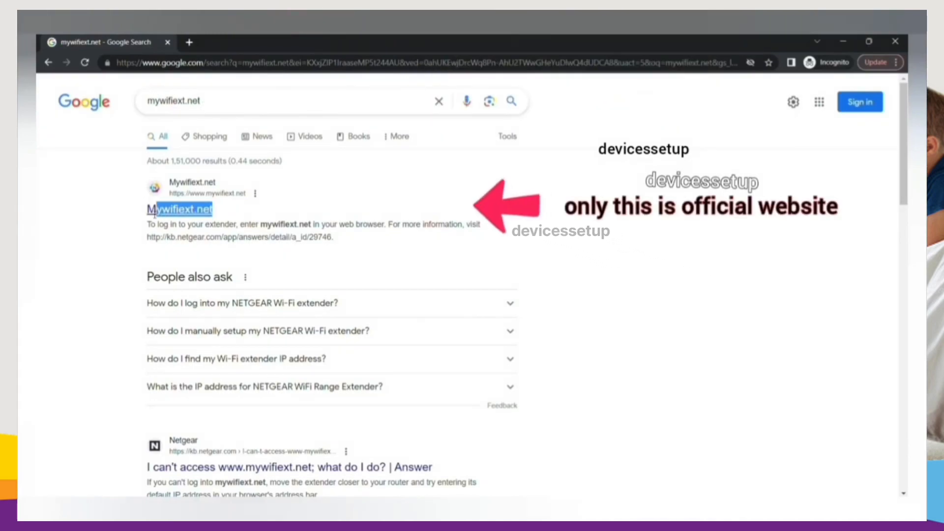
{"action": "scroll", "scroll_direction": "down", "scroll_amount": 3}
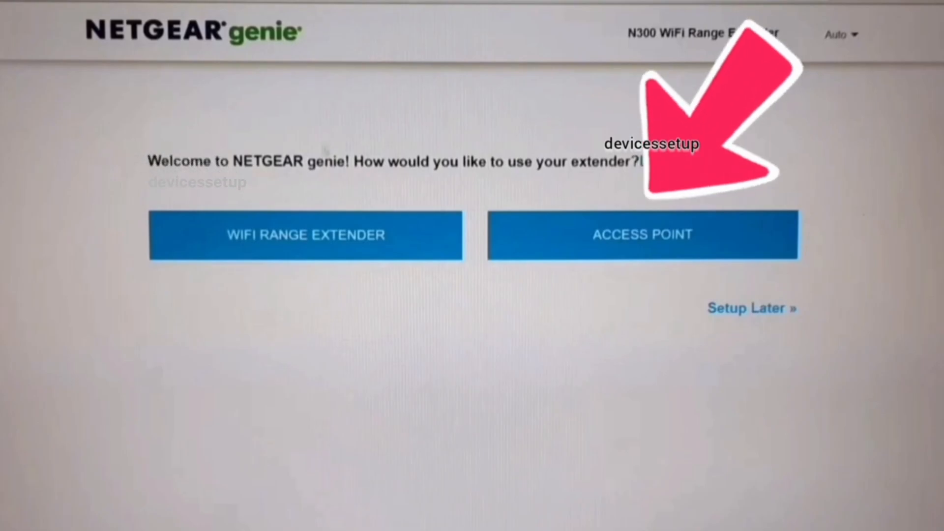
Select ACCESS POINT mode on the NETGEAR genie welcome page
{"action": "left_click", "coordinate": [642, 235]}
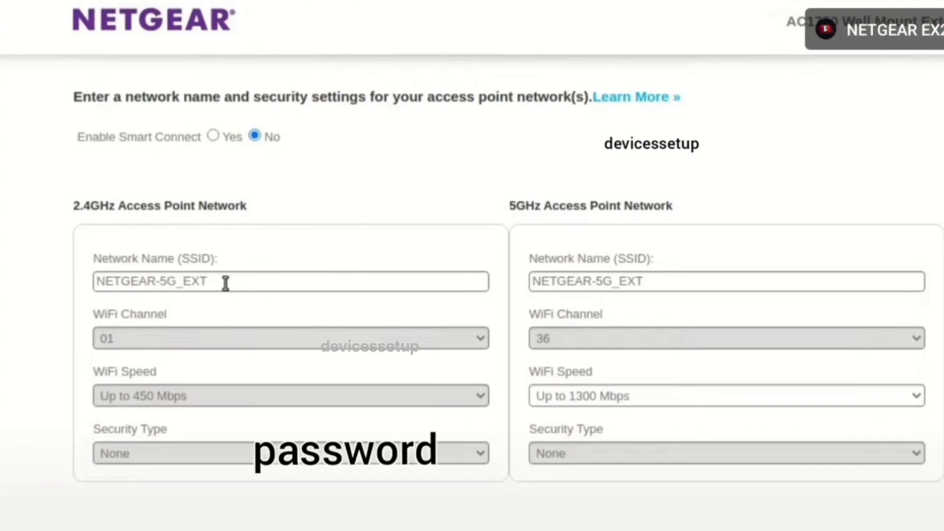
Set the 2.4GHz SSID to netgear-ap with WPA3-Personal security
{"action": "left_click", "coordinate": [301, 420]}
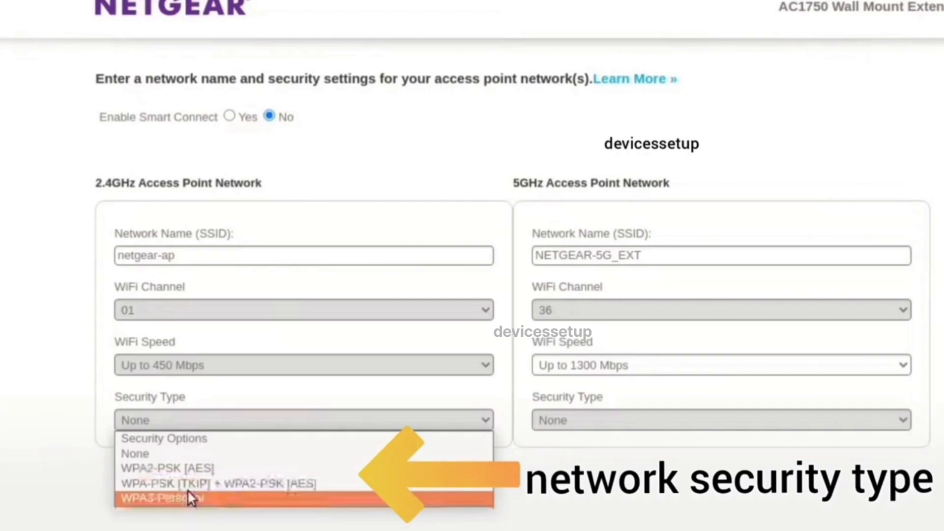
{"action": "left_click", "coordinate": [160, 497]}
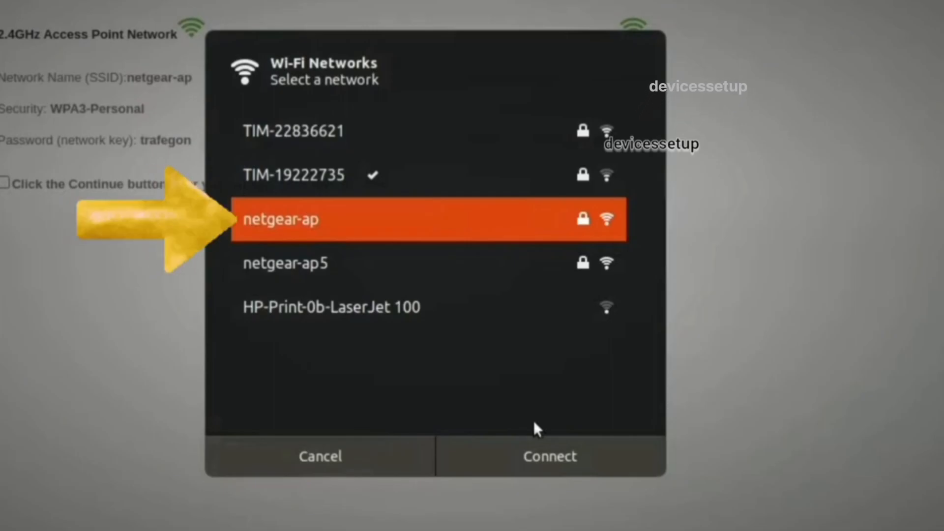
Connect to the secured netgear-ap network from the Wi-Fi Networks dialog
{"action": "left_click", "coordinate": [549, 455]}
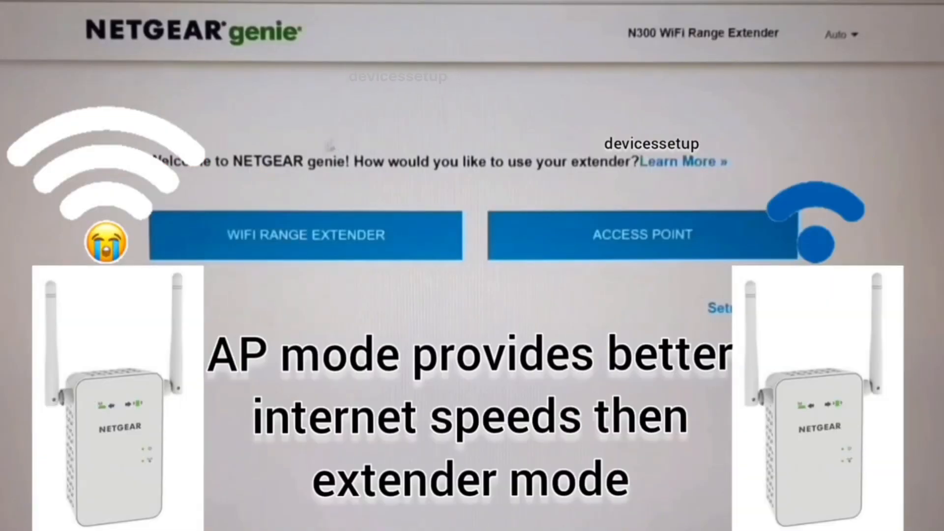